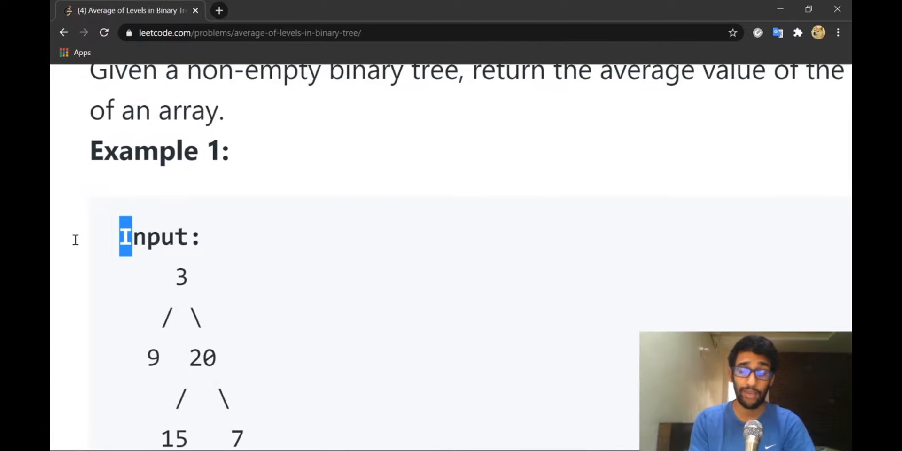
Review the example tree, highlighting the level holding nodes 9 and 20
scroll("down", 3)
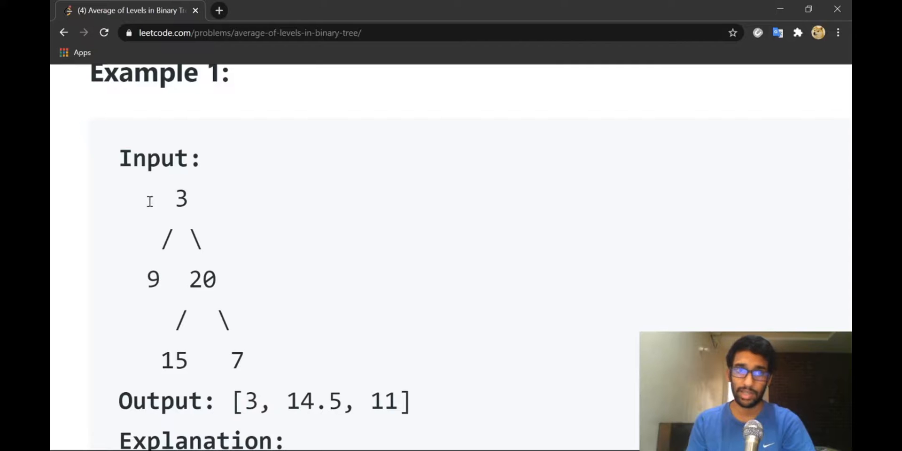
double_click(181, 198)
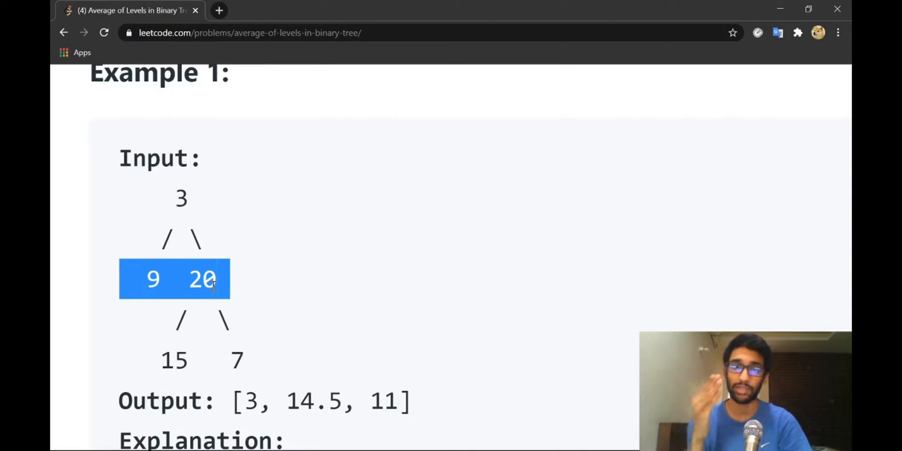
scroll("down", 3)
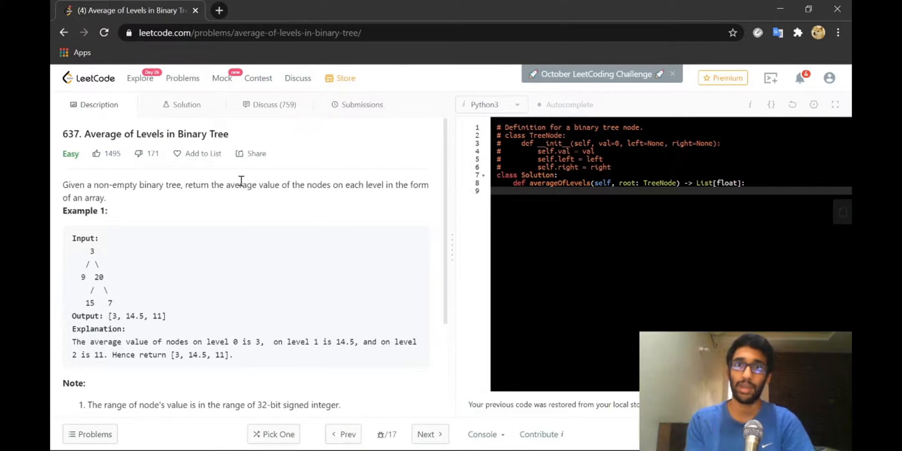
mouse_move(93, 260)
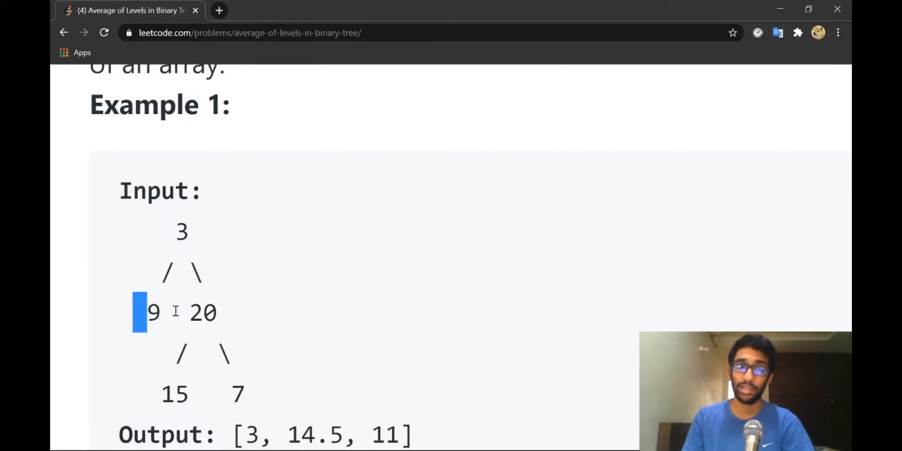
left_click_drag(139, 312, 259, 394)
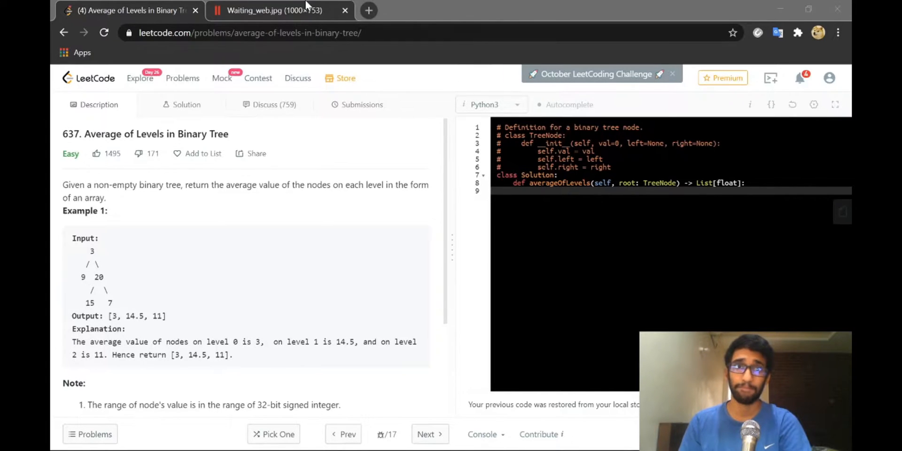
left_click(273, 10)
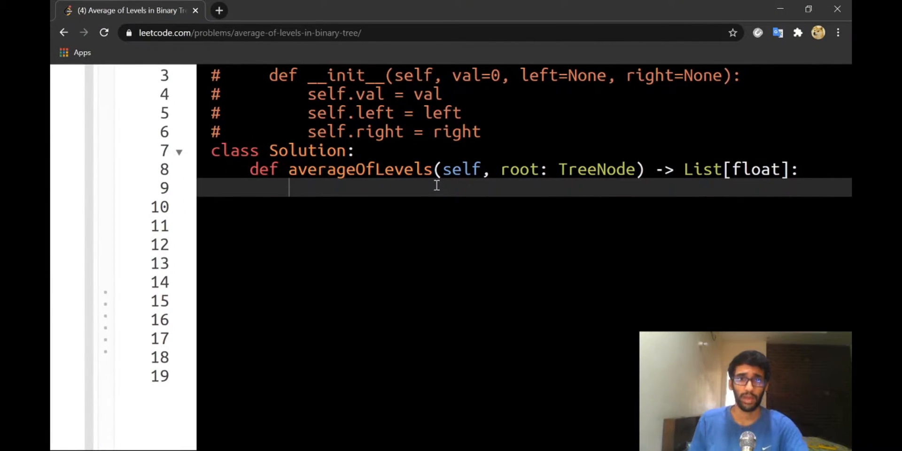
Begin averageOfLevels with q=[] and curr=[] as the queue and current-level lists
type("q=[]")
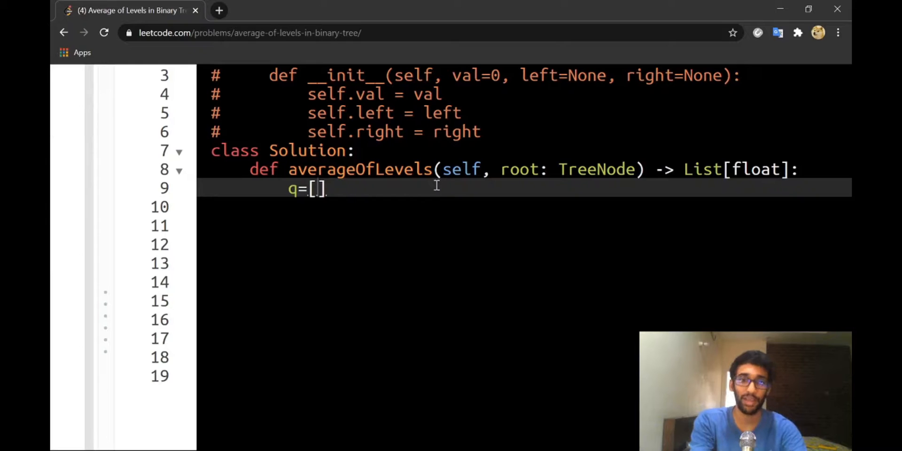
type("curr")
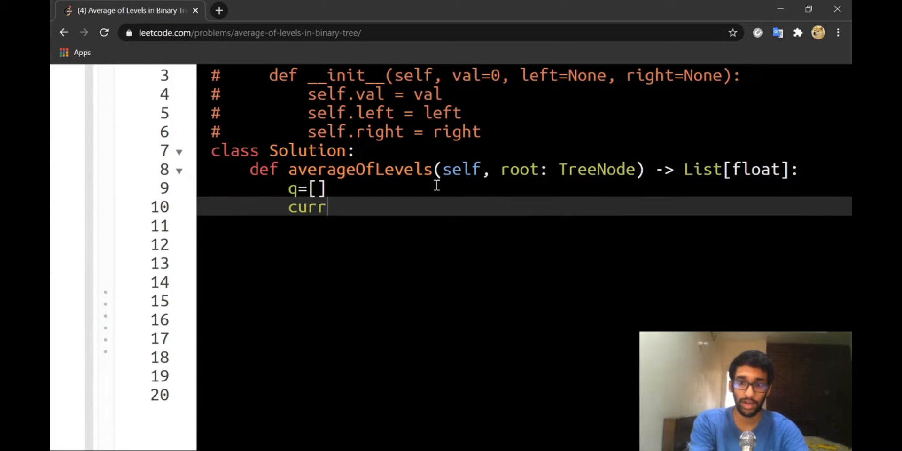
type("=[]")
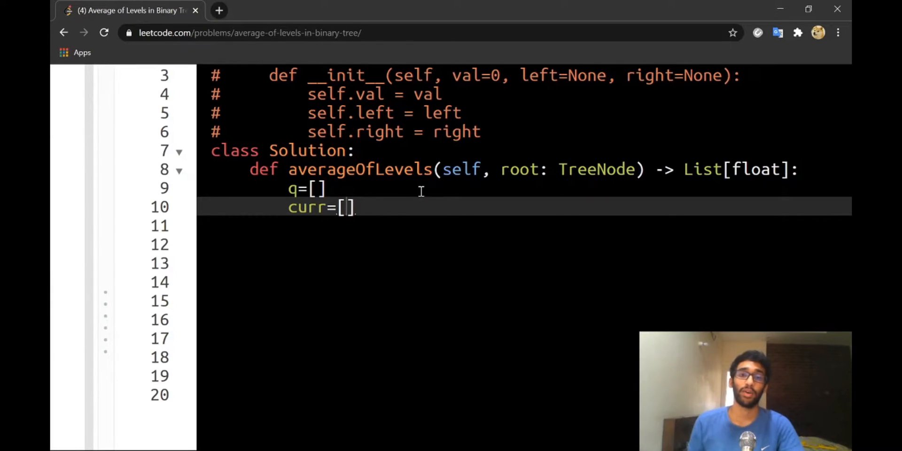
double_click(307, 207)
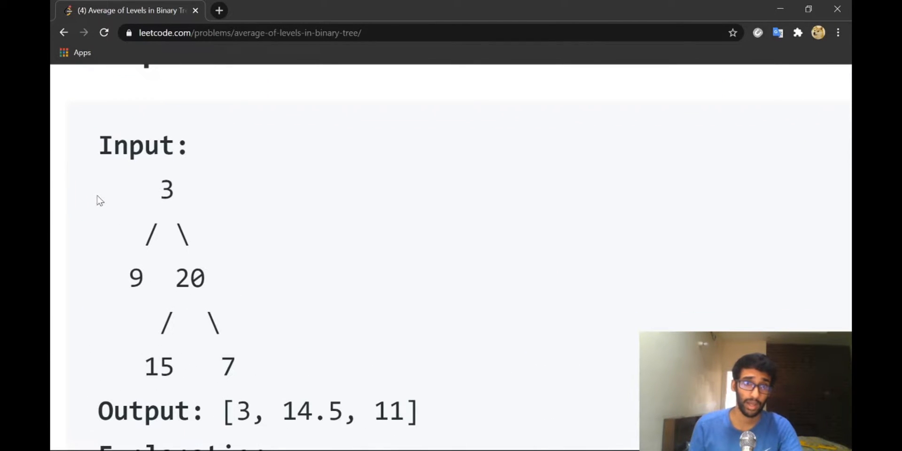
double_click(166, 190)
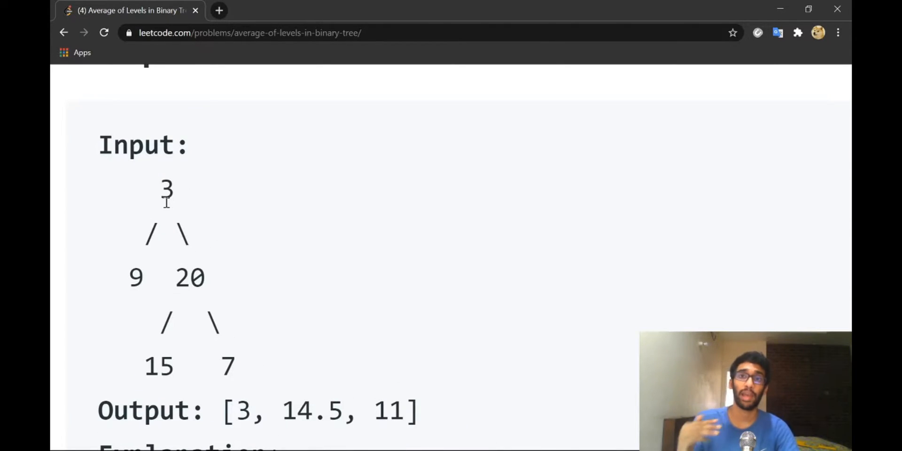
scroll("down", 3)
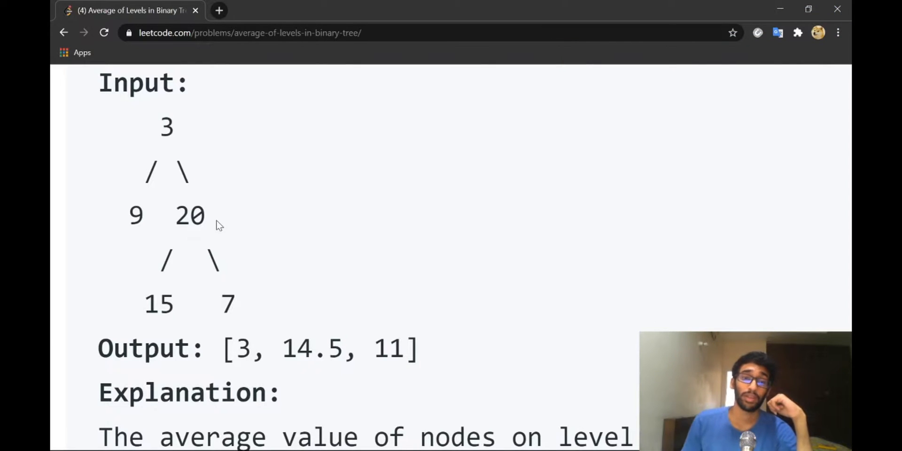
double_click(165, 127)
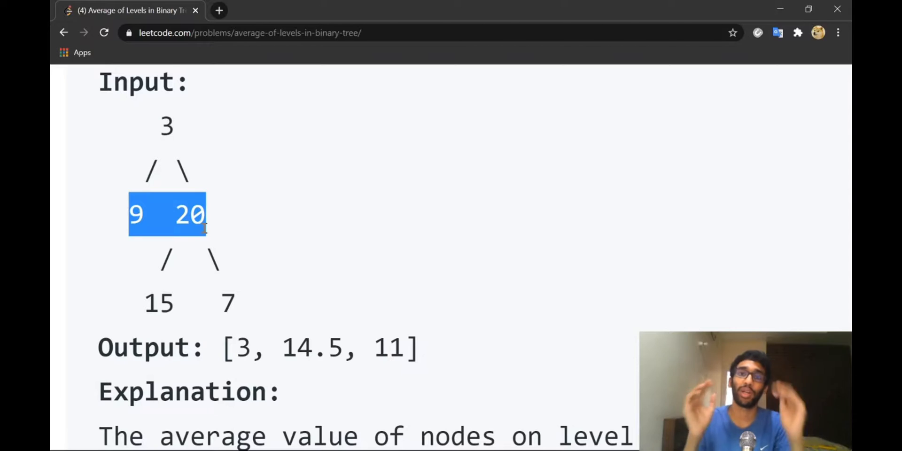
scroll("down", 3)
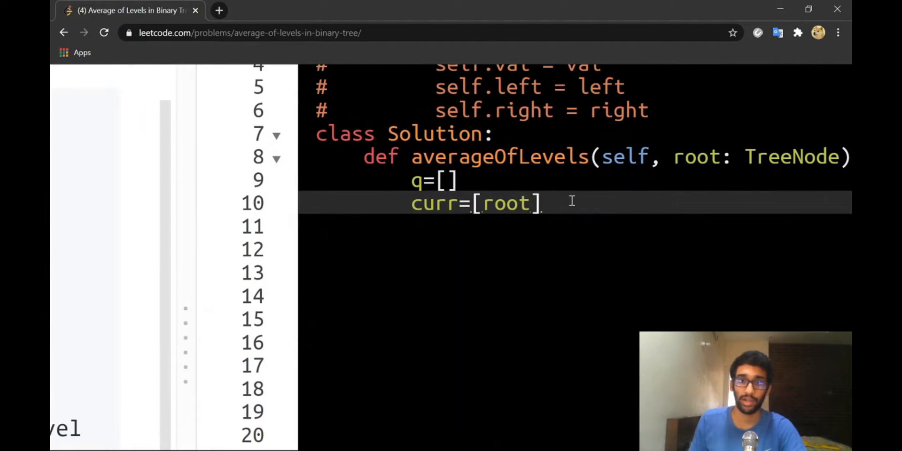
Add a 'while curr:' loop that runs as long as the current level has nodes
type("wh")
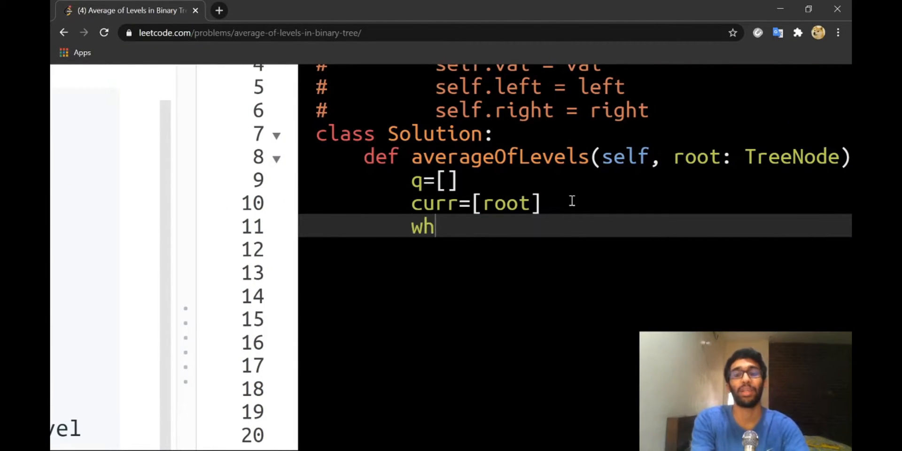
type("ile curr")
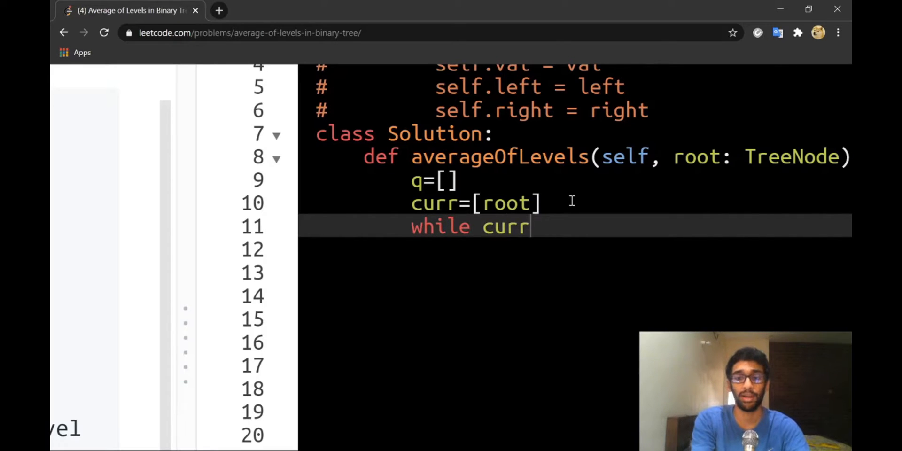
type(":")
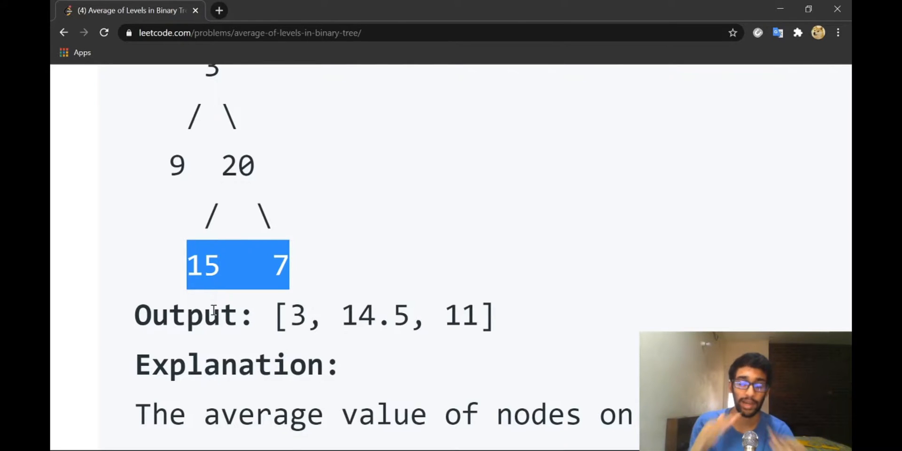
mouse_move(262, 287)
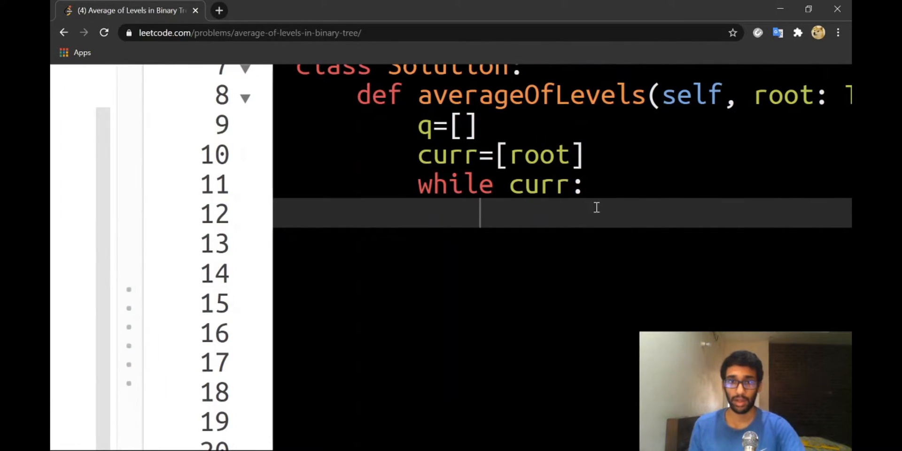
Inside the loop, write q.append(curr) followed by curr=[] to reset the level
type("q")
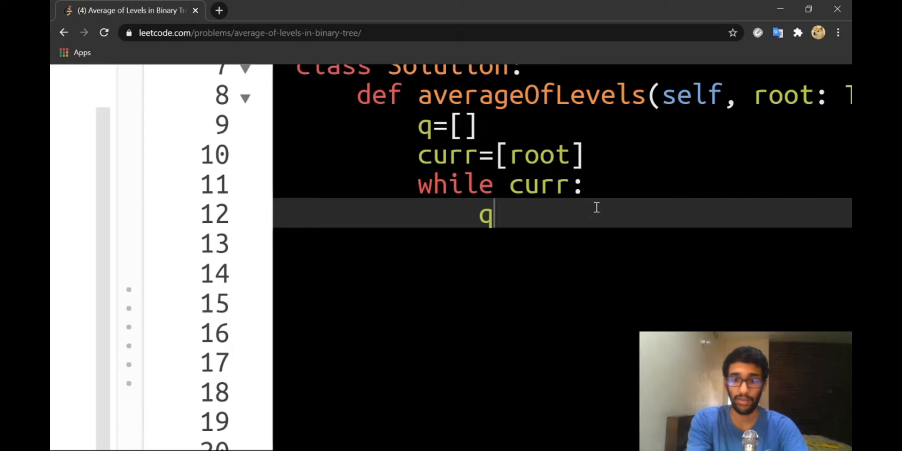
type(".append")
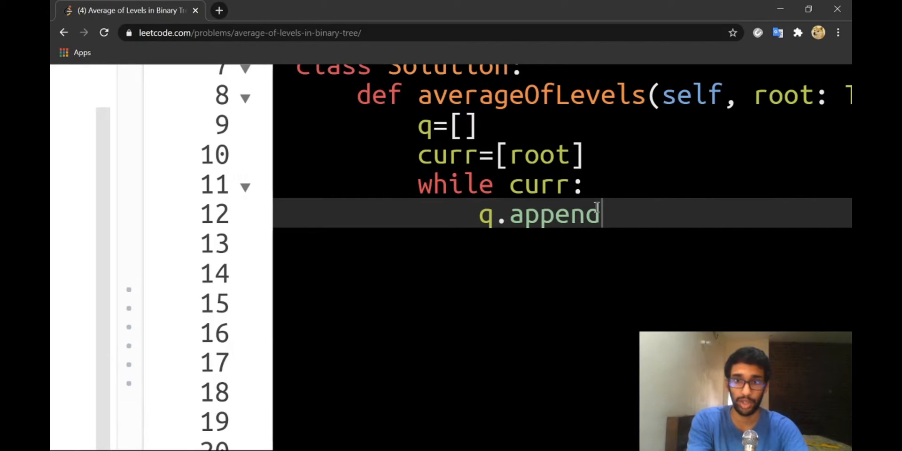
type("(curr)")
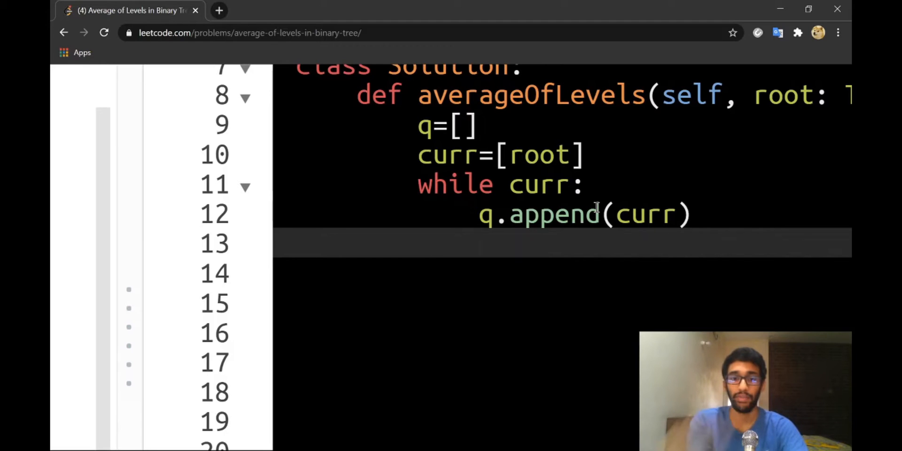
type("curr=[]")
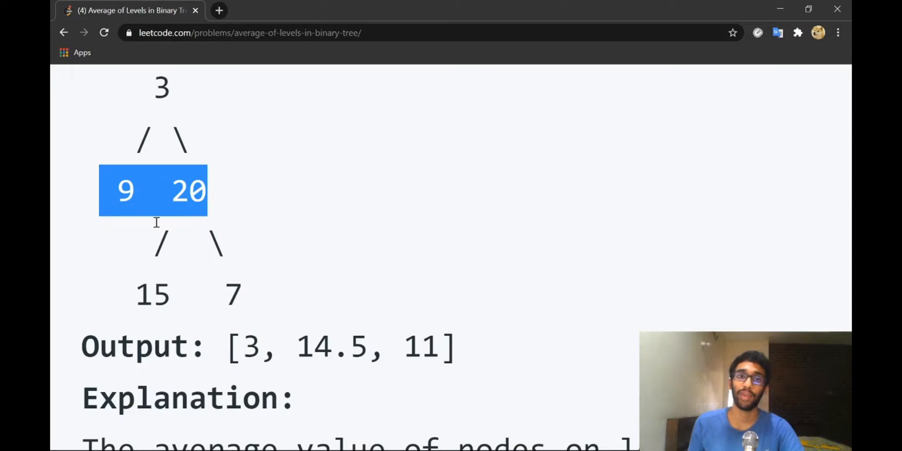
mouse_move(309, 209)
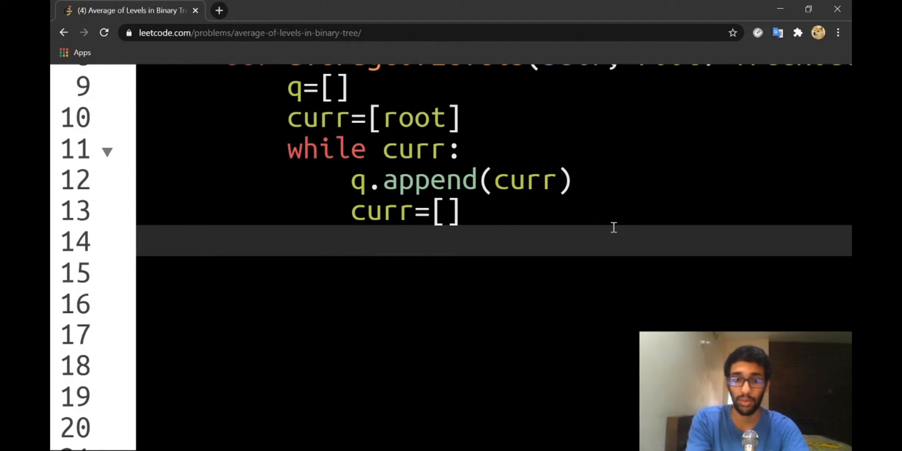
Write the inner loop header 'for node in q[-1]:' over the last stored level
type("q[-1].")
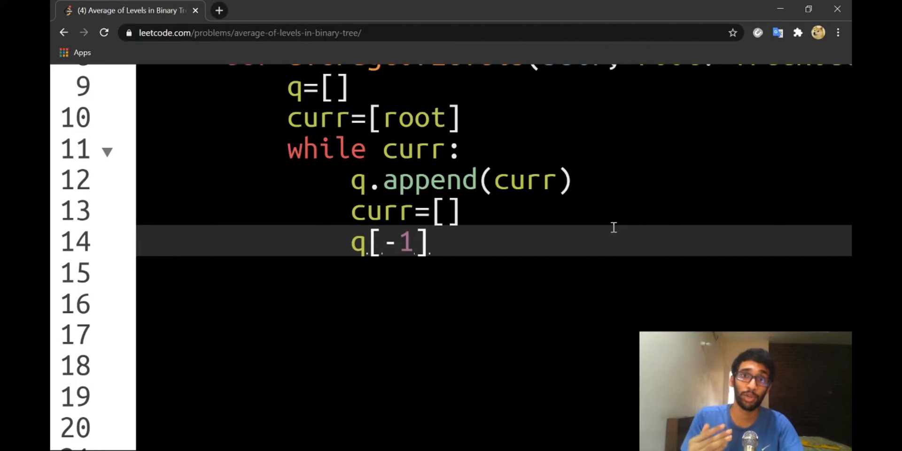
type("for node")
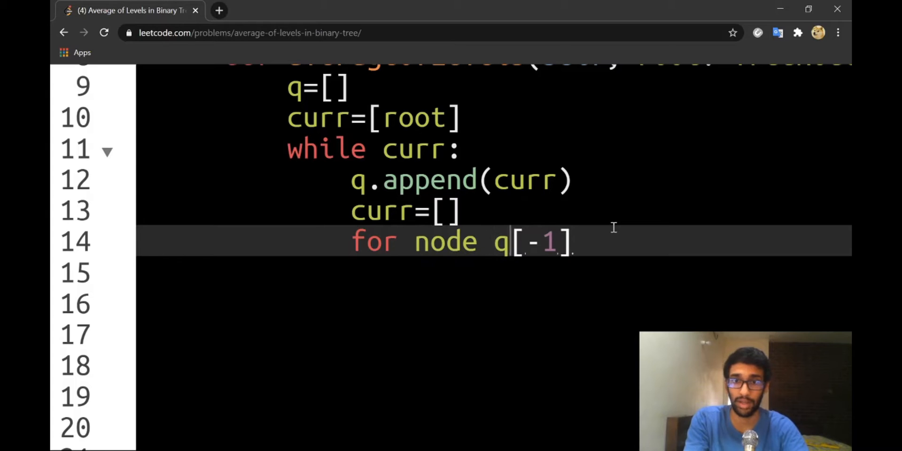
type("in")
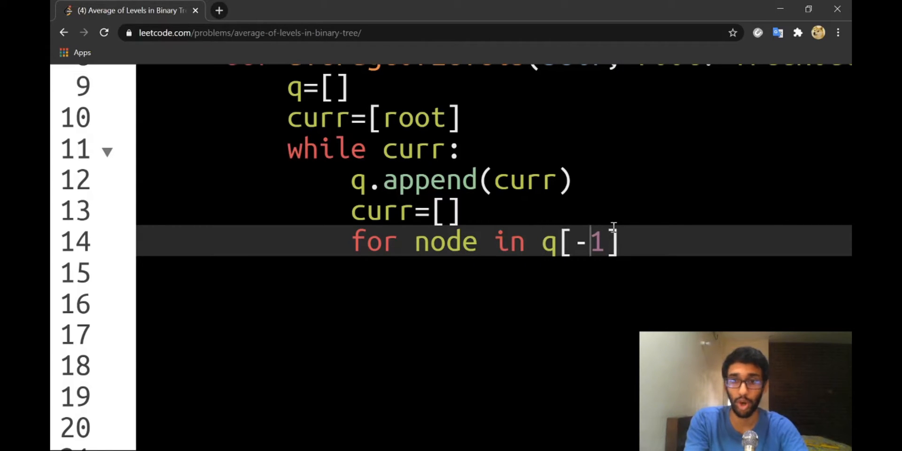
type(":")
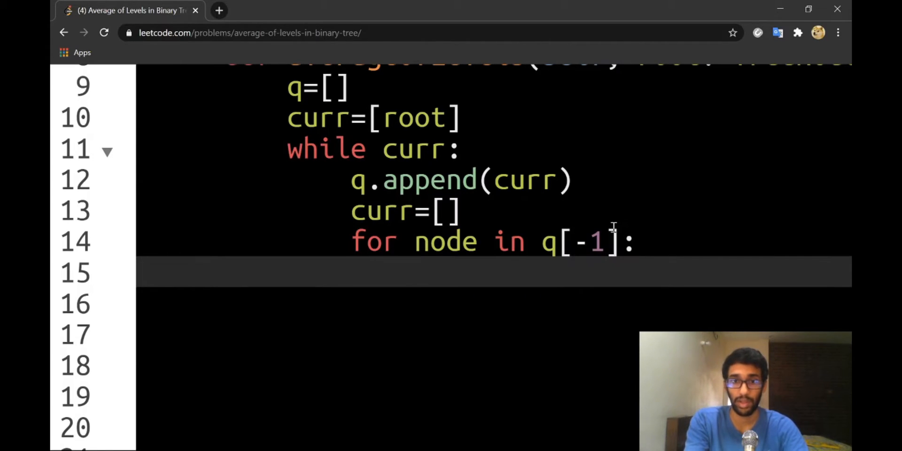
Append node.left and node.right to curr when each child exists
type("if nod")
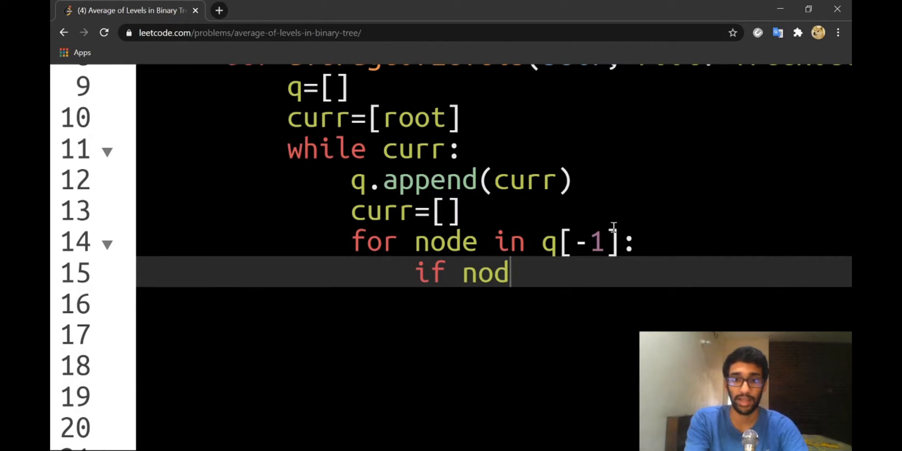
type("e.left")
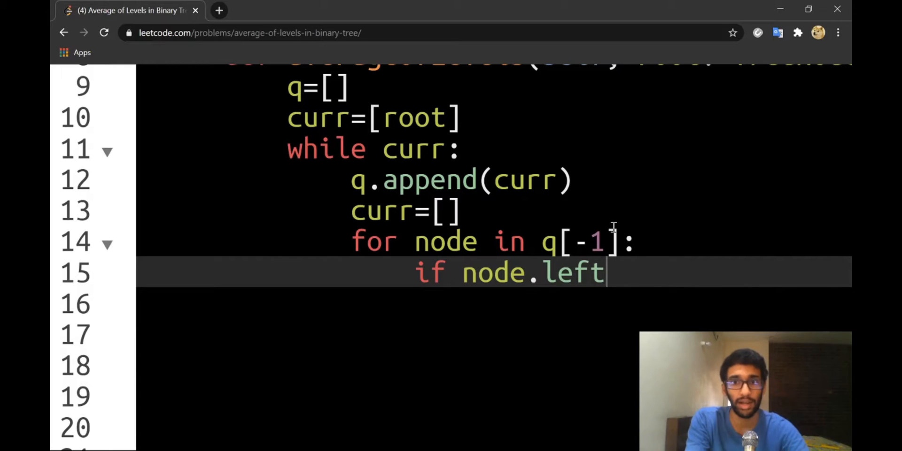
type(":")
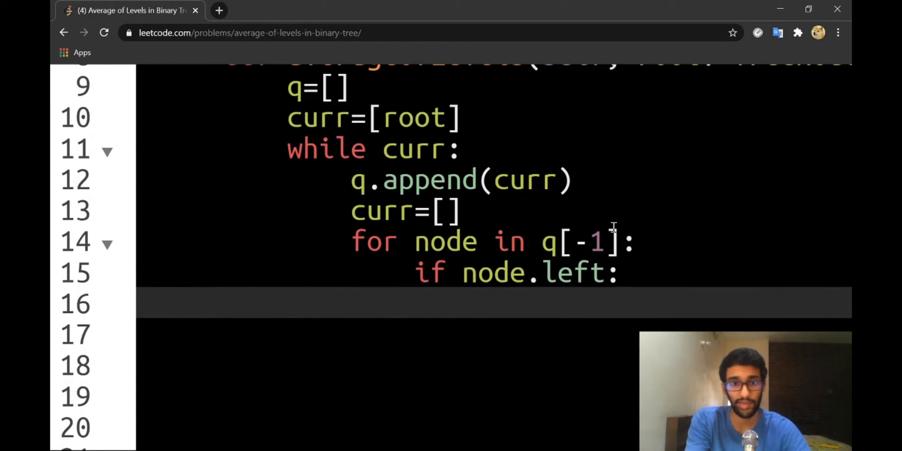
type("curr.ap")
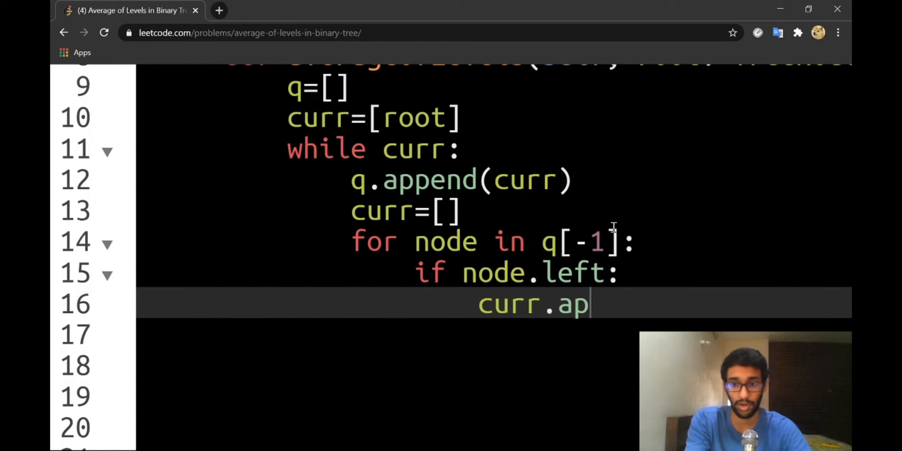
type("pend()")
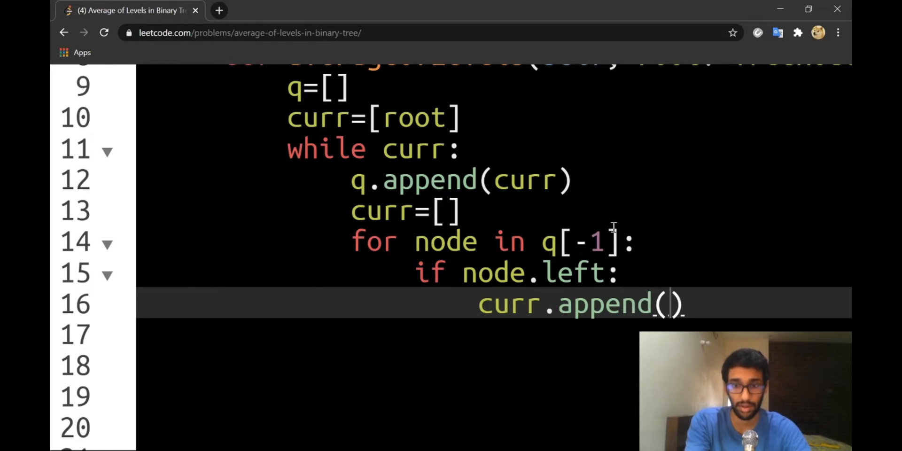
type("node.left")
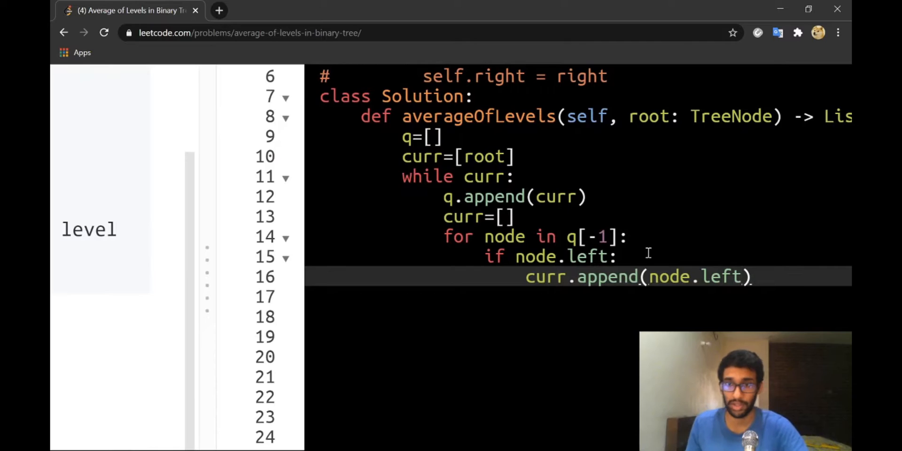
scroll("down", 3)
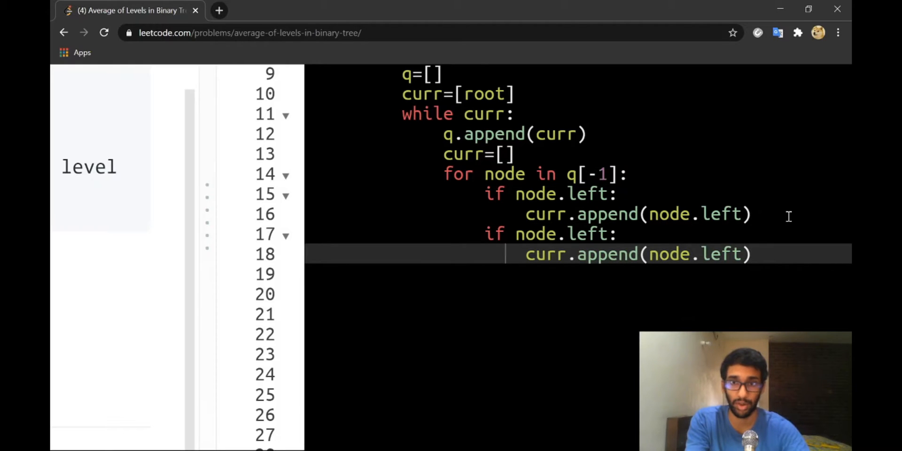
type("ri")
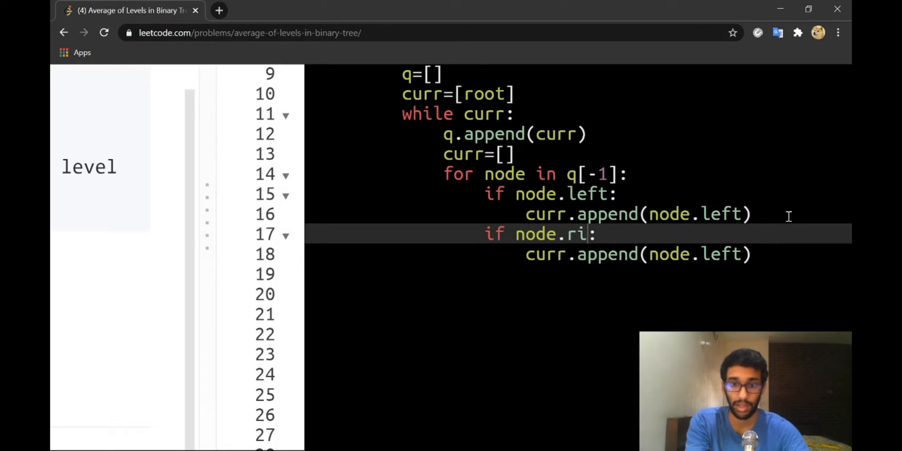
type("ght")
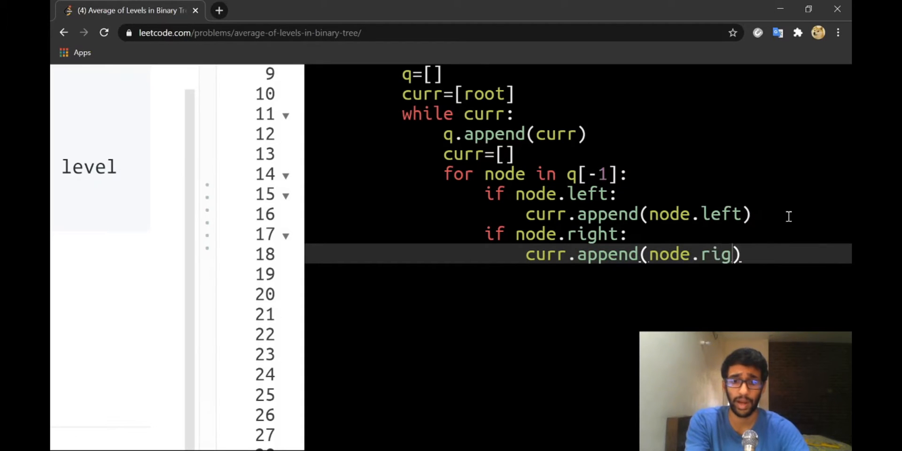
type("ht")
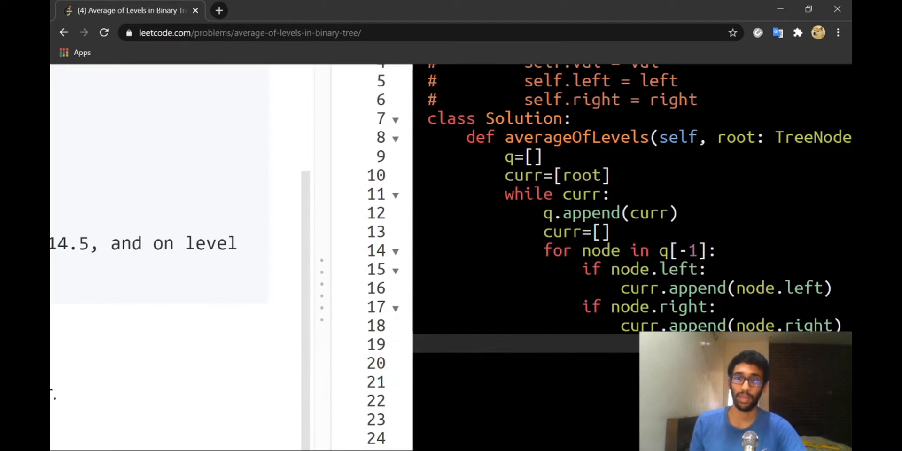
scroll("down", 3)
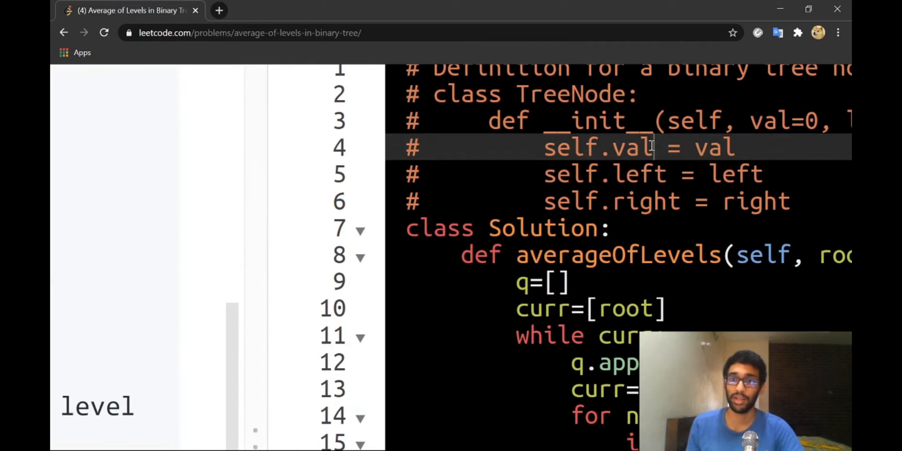
double_click(630, 148)
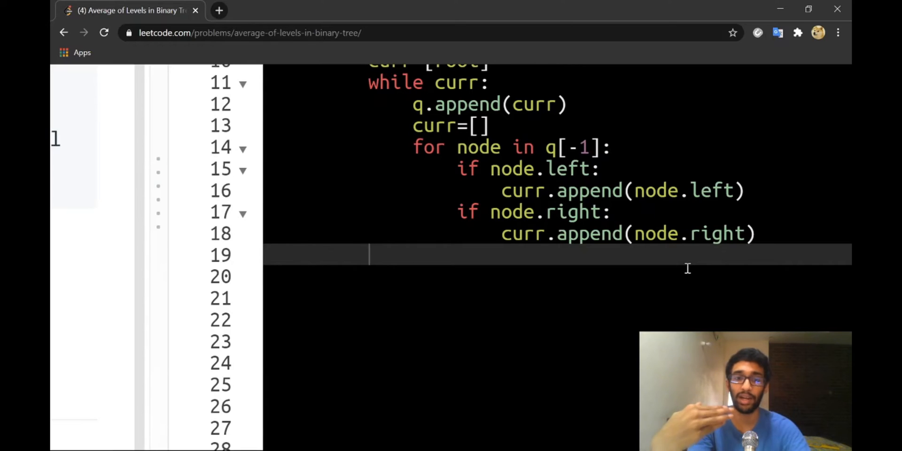
Write vals=[[node.val for node in curr] for curr in q] after the while loop
type("vals")
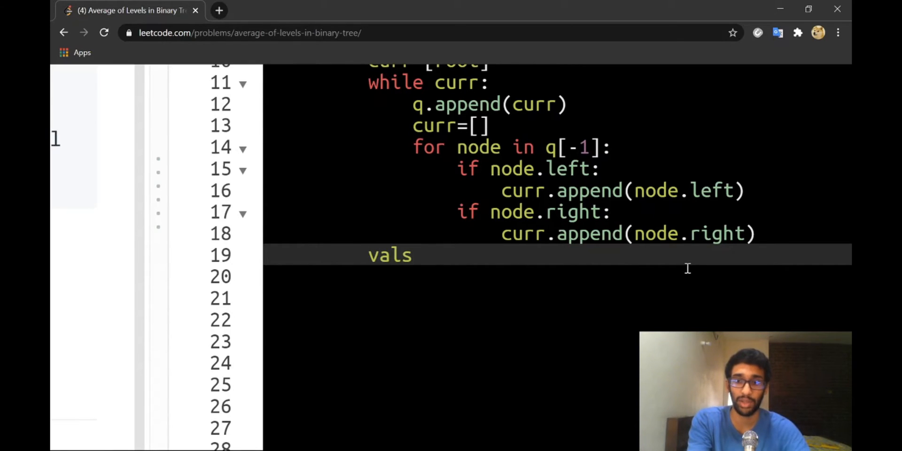
type("=[]")
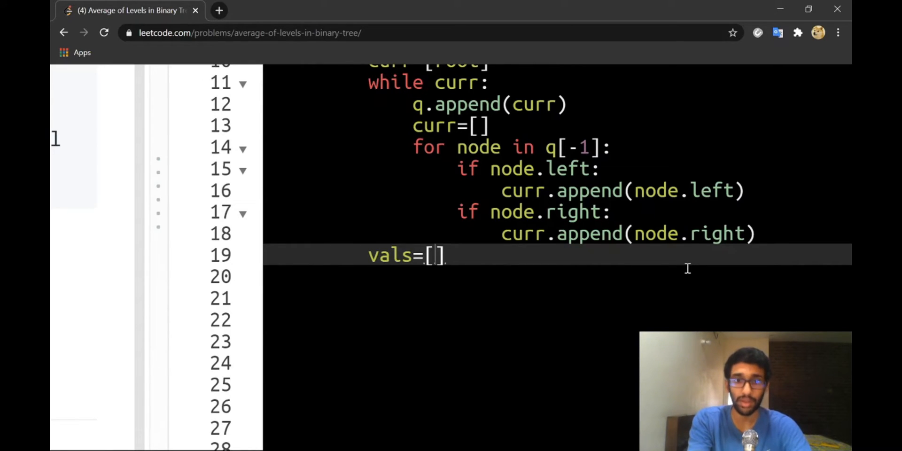
type("for")
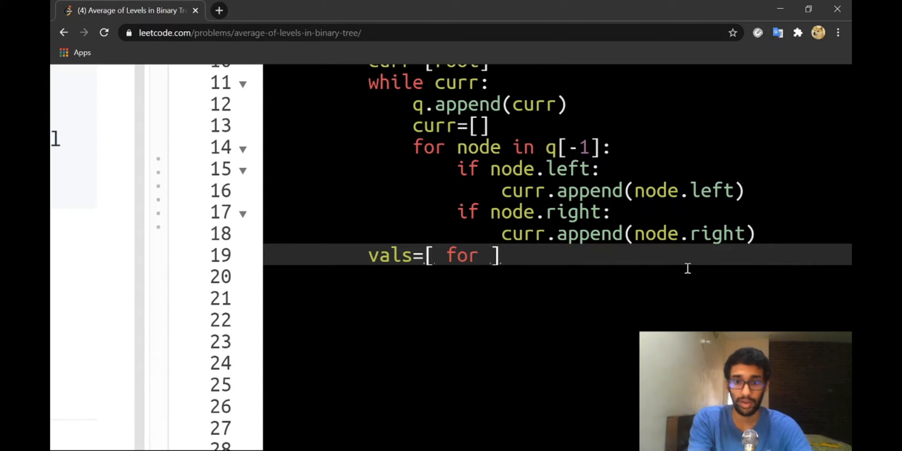
type("curr in")
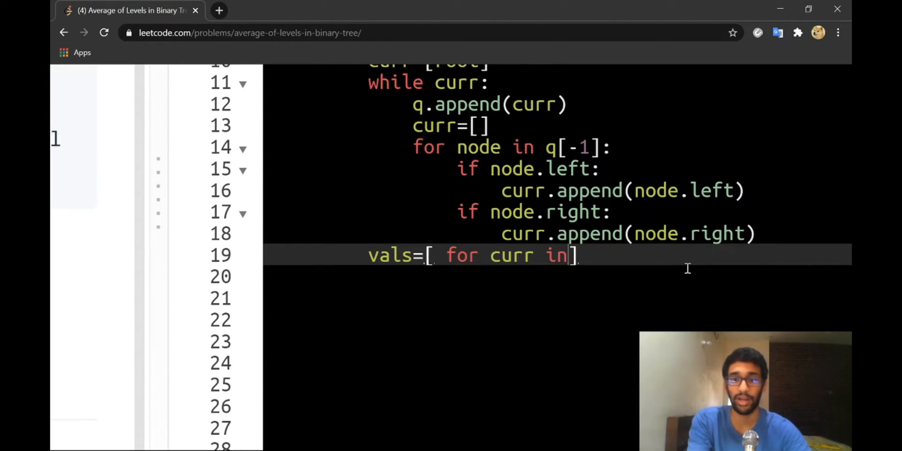
type("q")
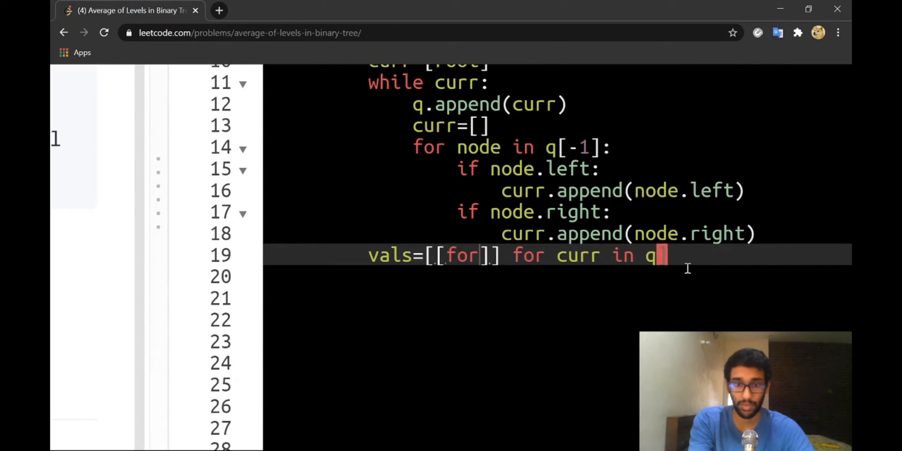
type("node in")
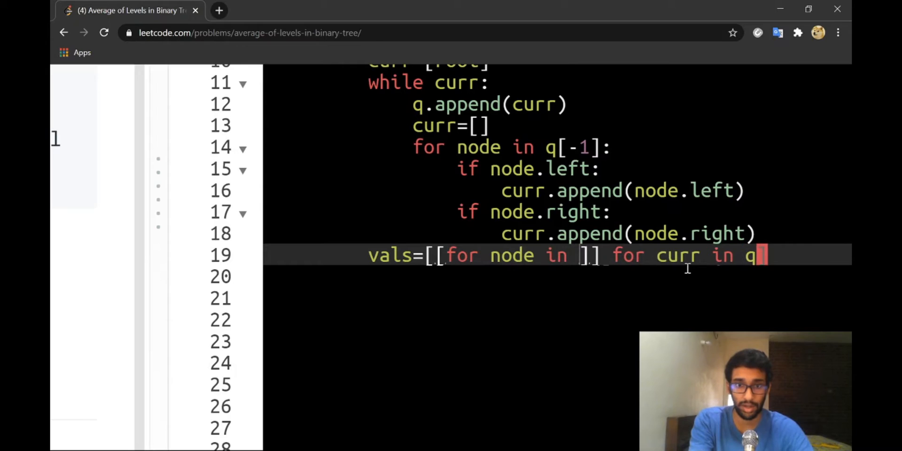
type("curr")
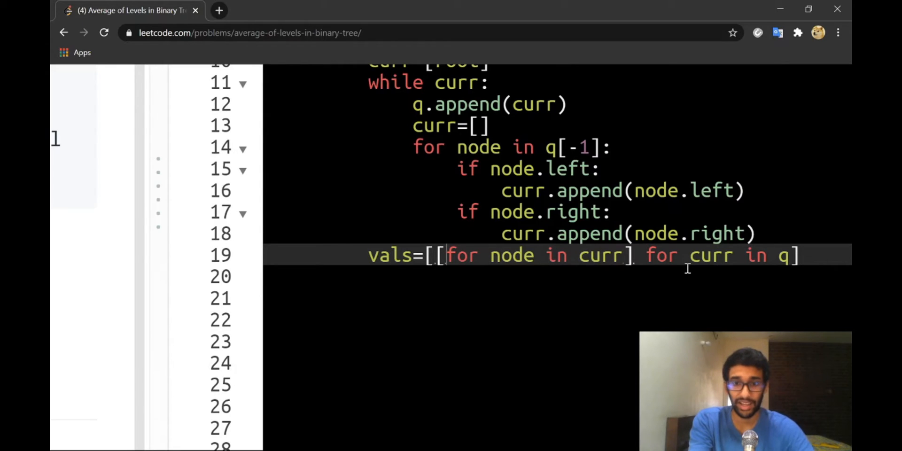
type("node.val")
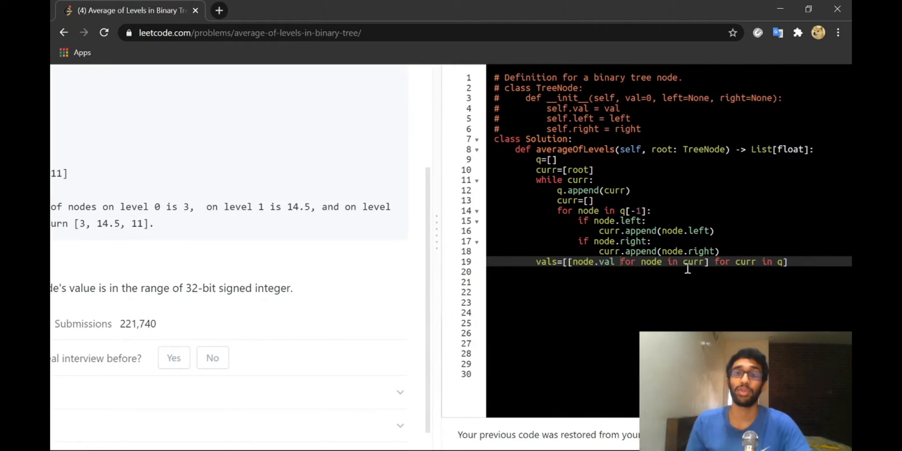
scroll("down", 3)
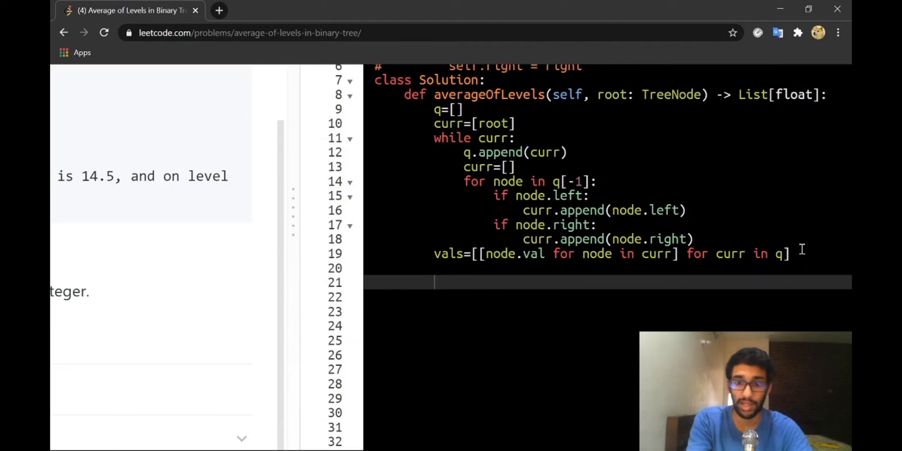
Write the averages comprehension [sum(level)/len(level) for level in vals]
type("sum(l)")
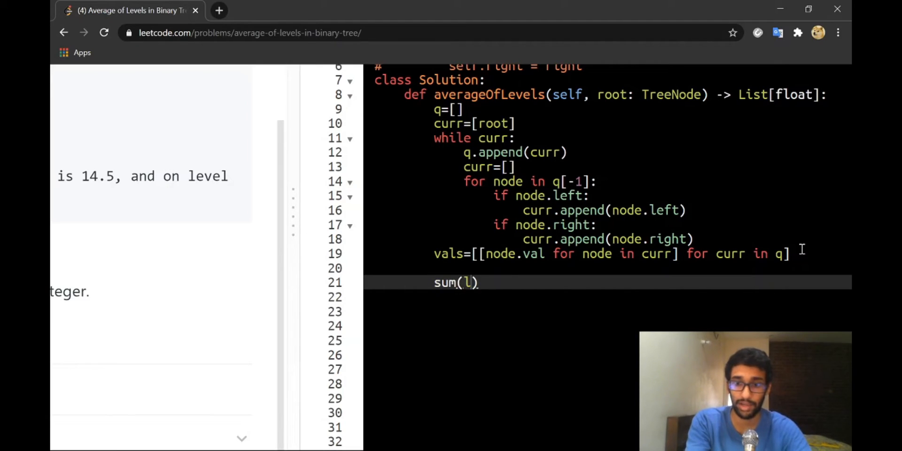
type("evel")
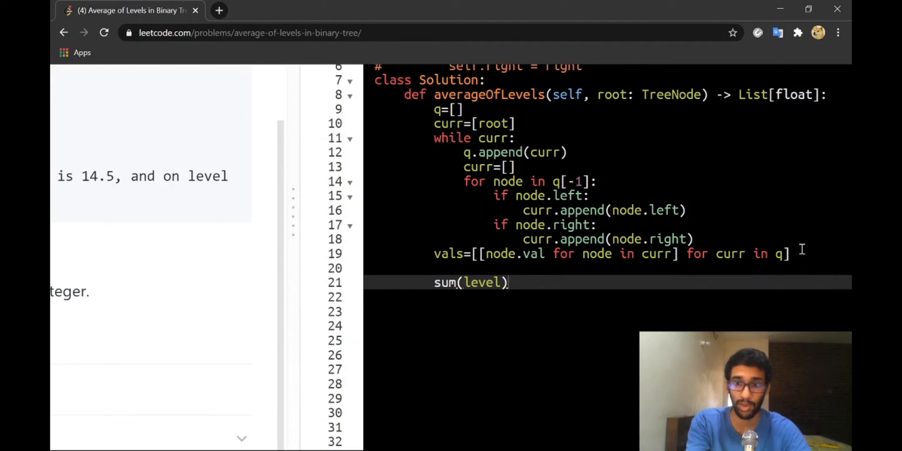
type("/len()")
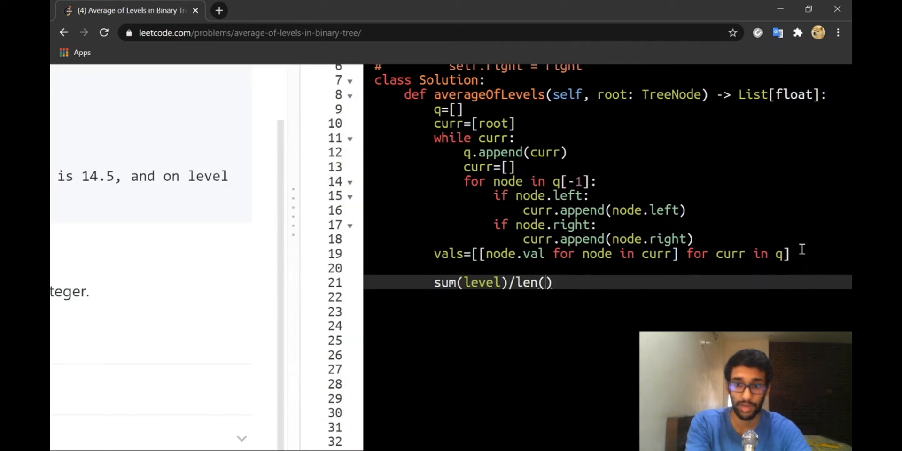
type("level")
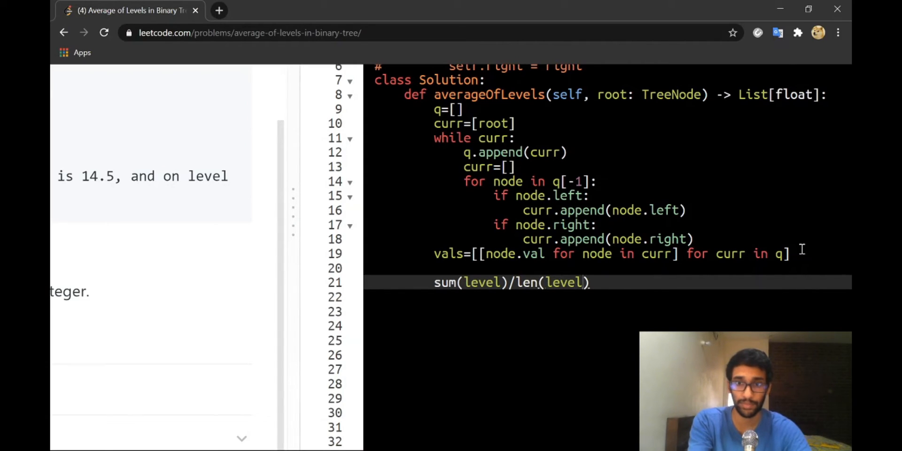
type("f")
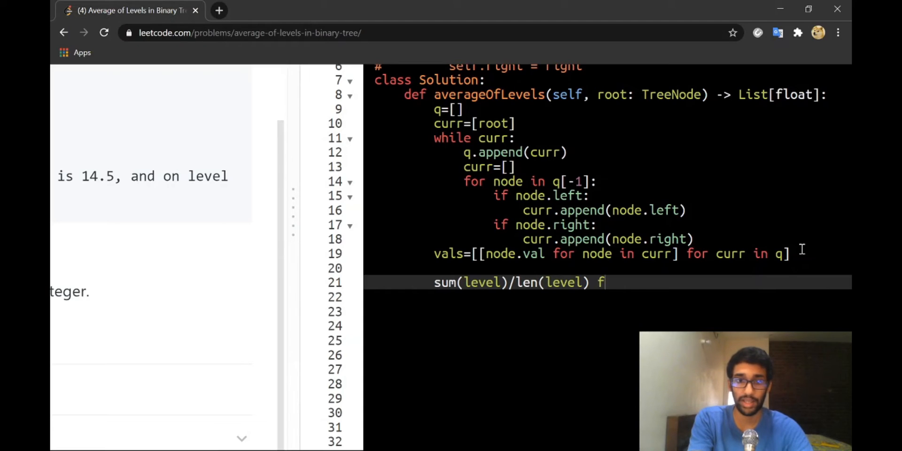
type("or lev")
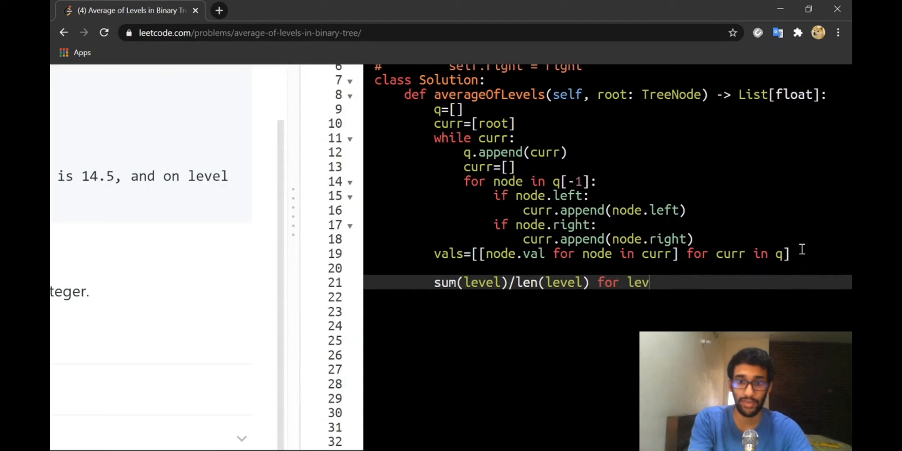
type("el in vals")
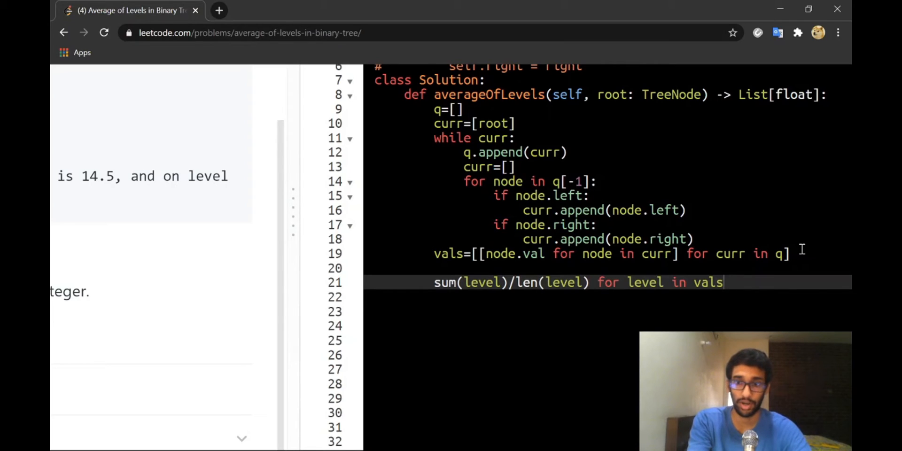
Wrap the averages expression in return(...) to end the function
left_click(727, 283)
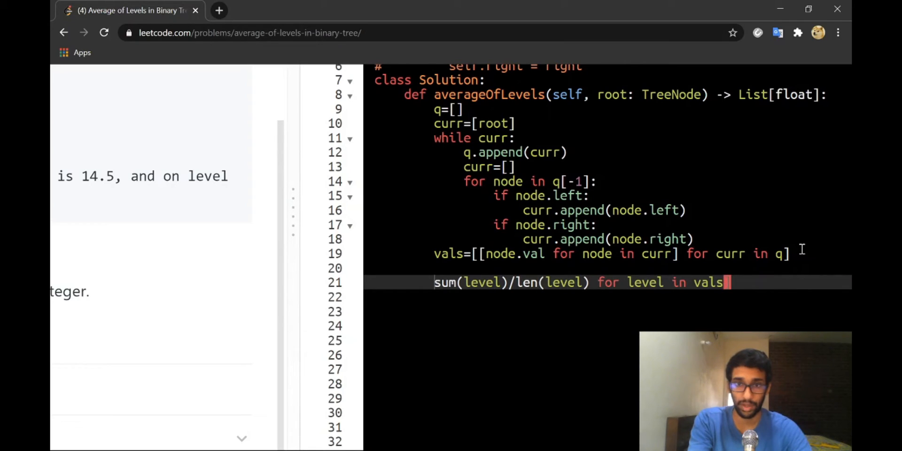
type("reu[")
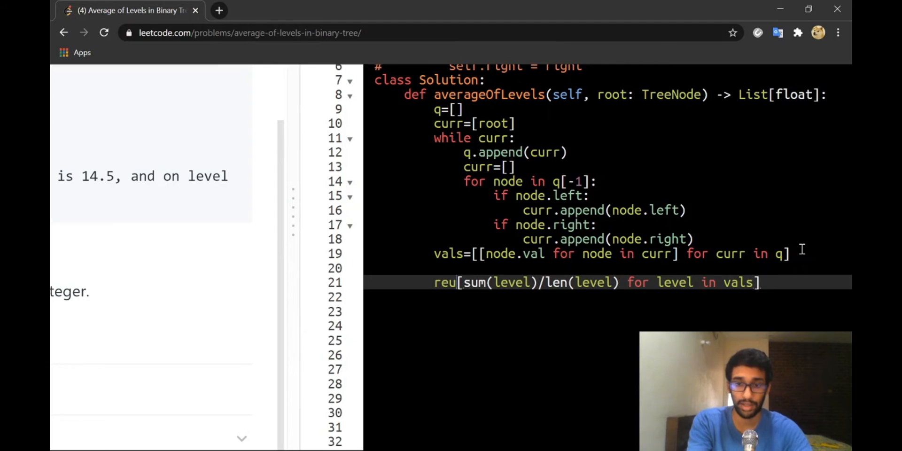
type("return")
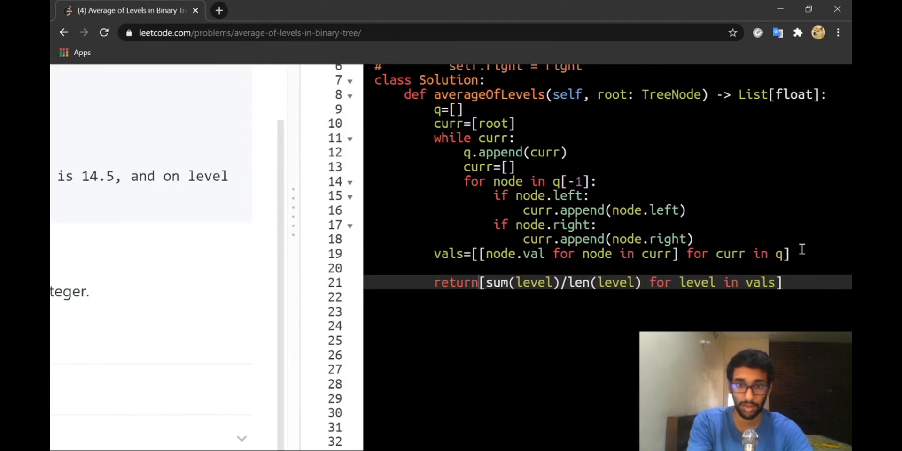
type("(")
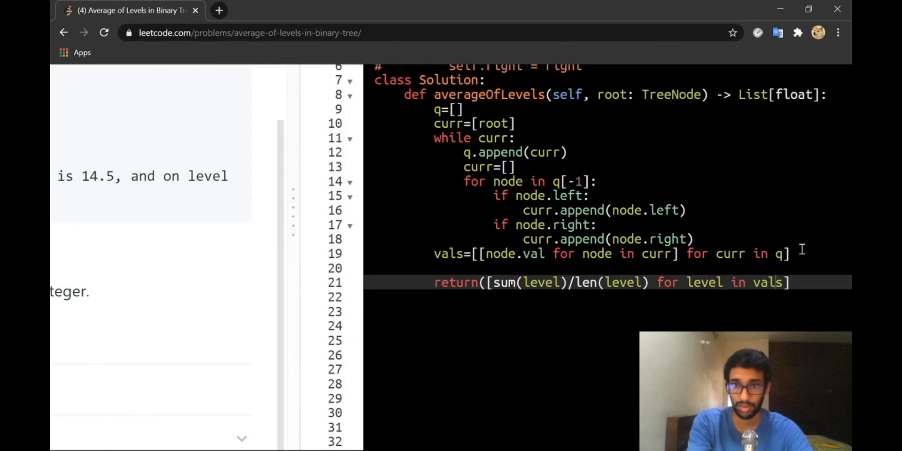
type(")")
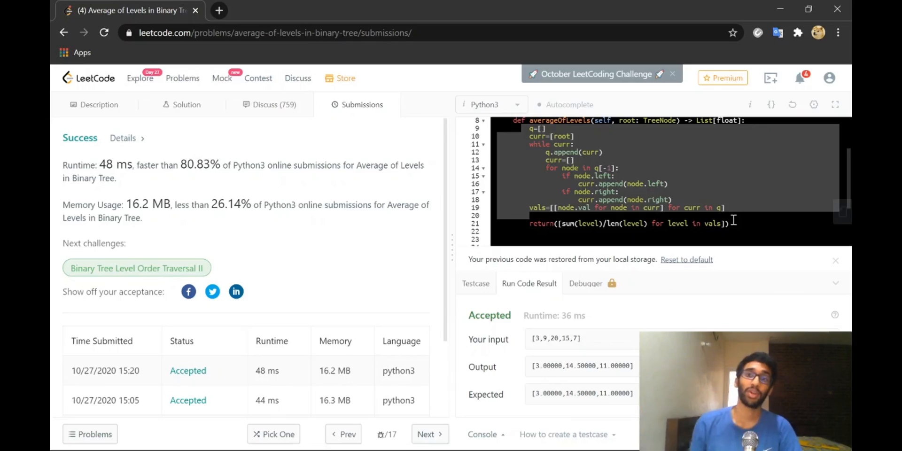
Return to the problem description after the solution is accepted
left_click(97, 105)
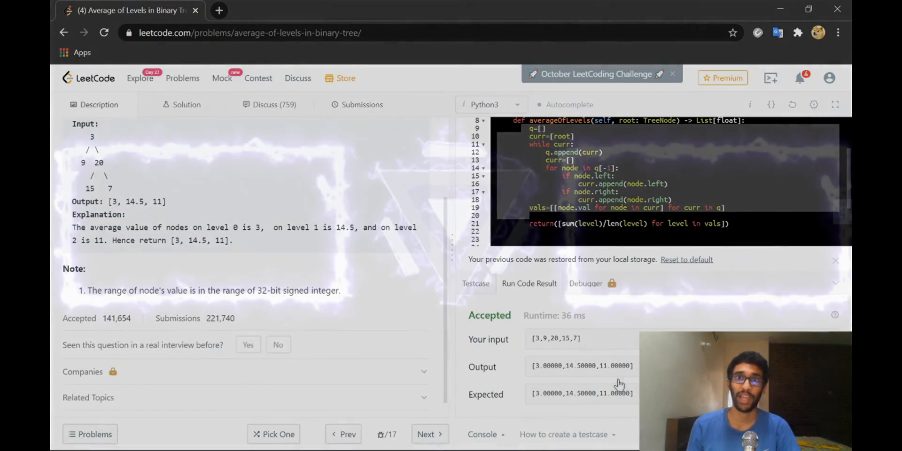